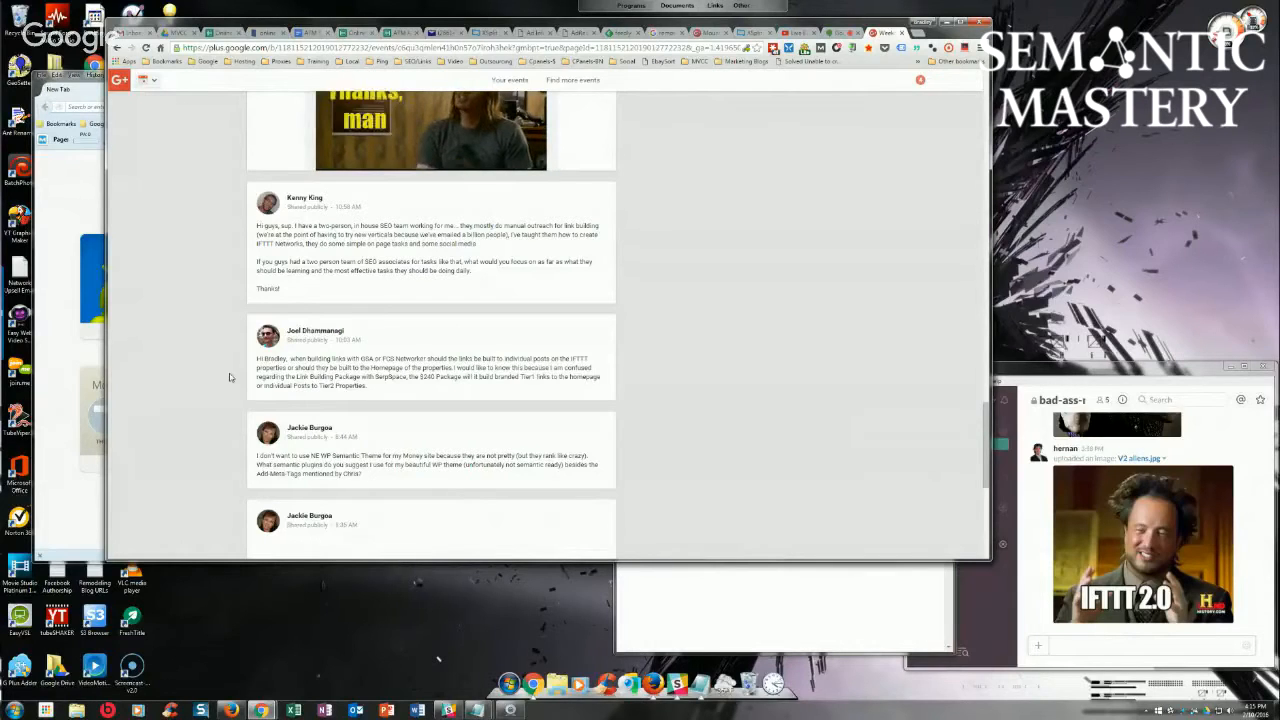
mouse_move(787, 174)
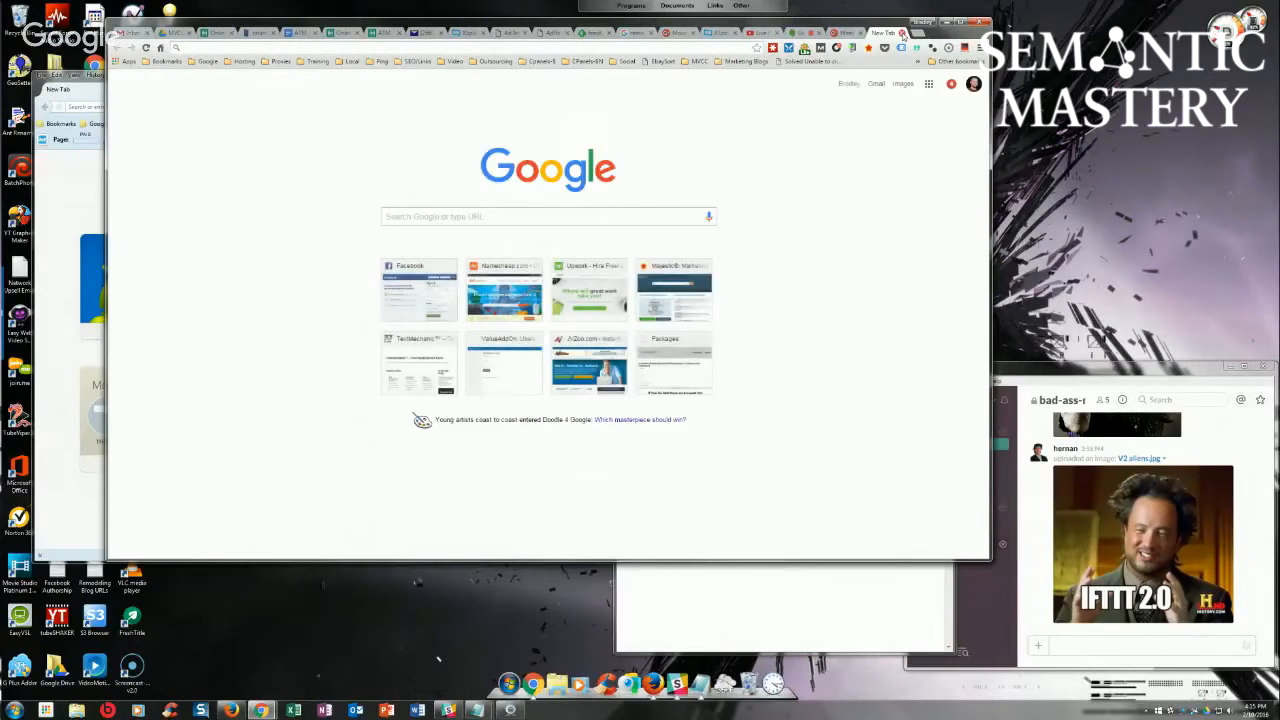
Enter and copy the semanticmastery.com how-to-automate-backlink-indexing URL in a new tab.
click(166, 61)
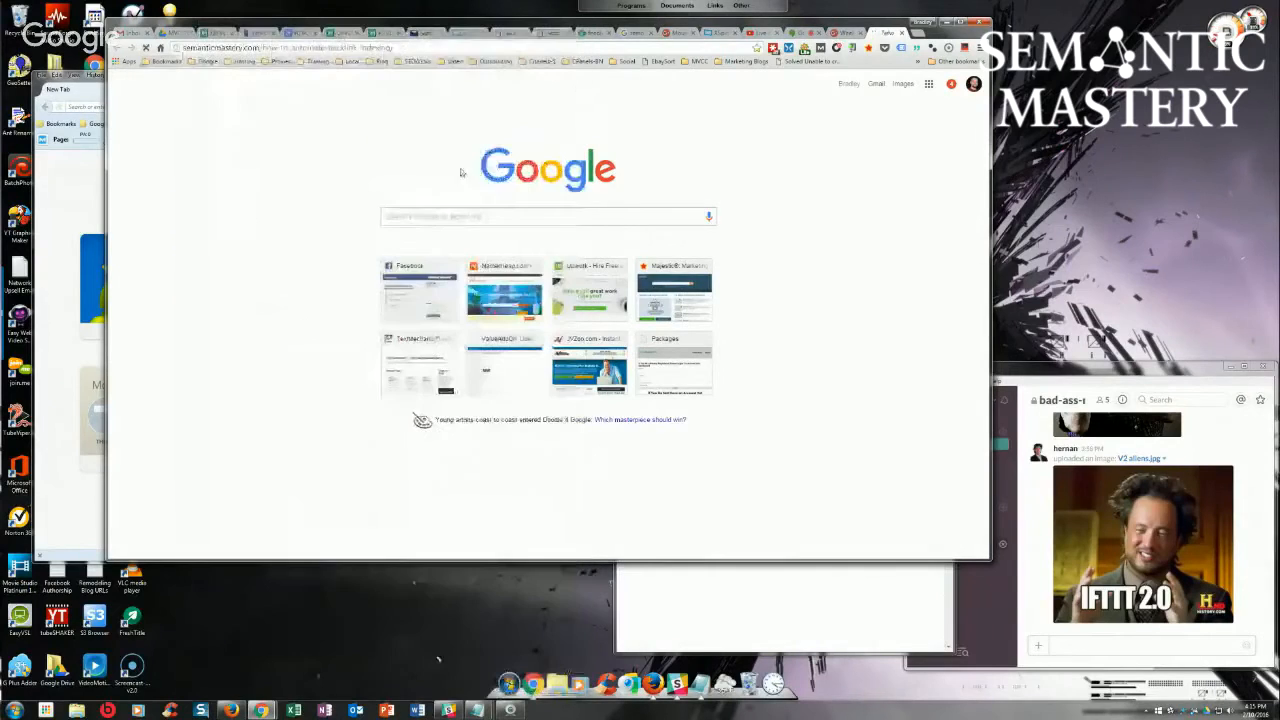
right_click(285, 47)
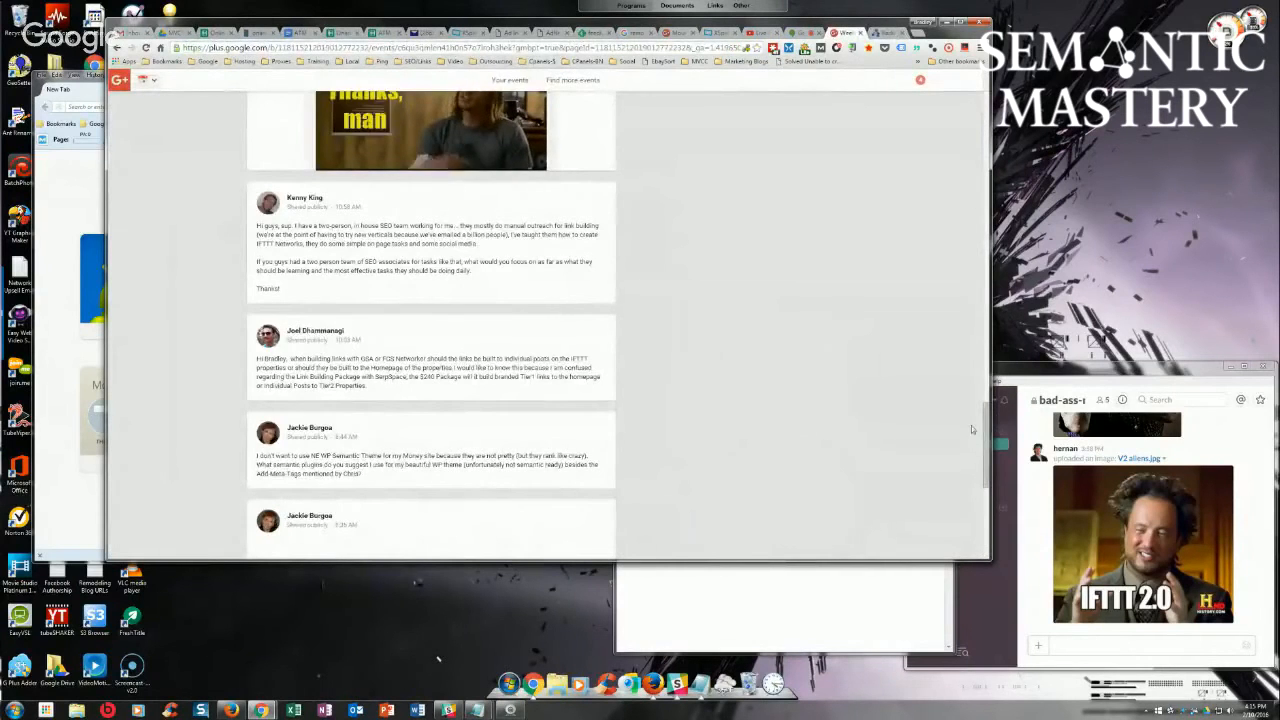
Scroll to the Episode 66 event header and begin a new comment.
scroll(up, 3)
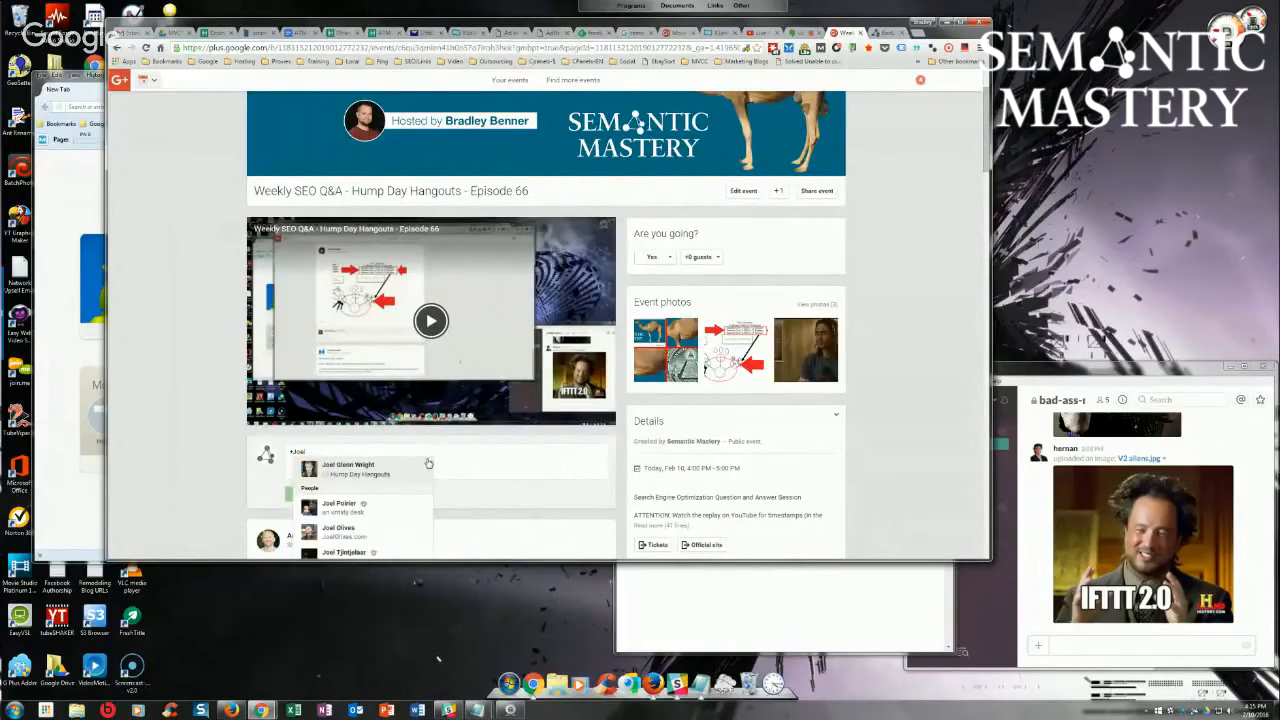
scroll(down, 3)
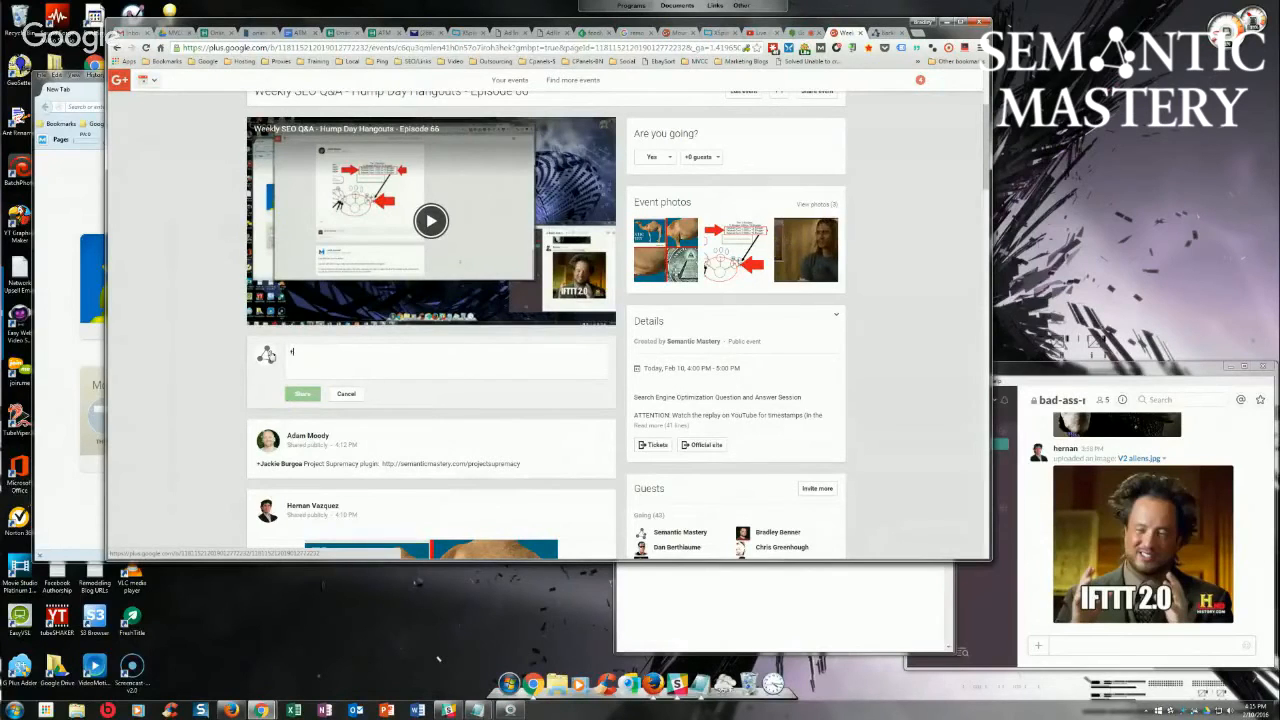
Write 'Automated Backlink Indexing:' followed by the semanticmastery.com/how-to-automate-backlink-indexing/ link.
text(Joel)
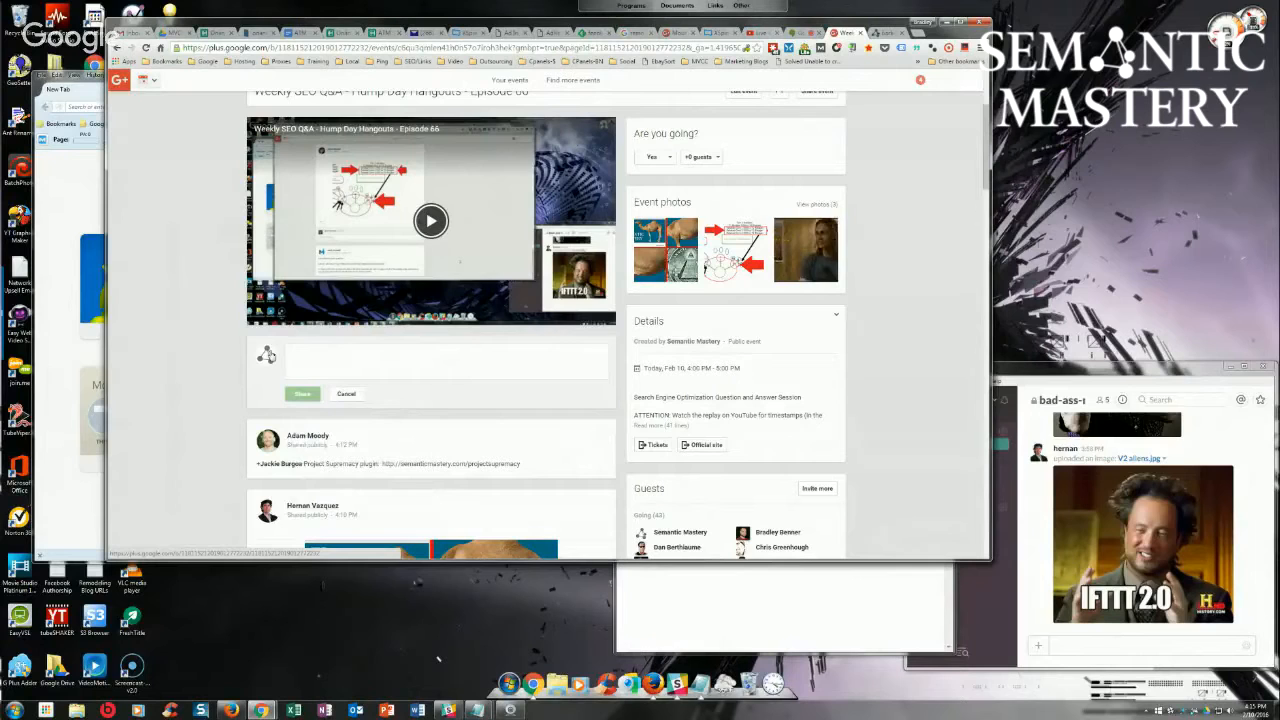
text(A)
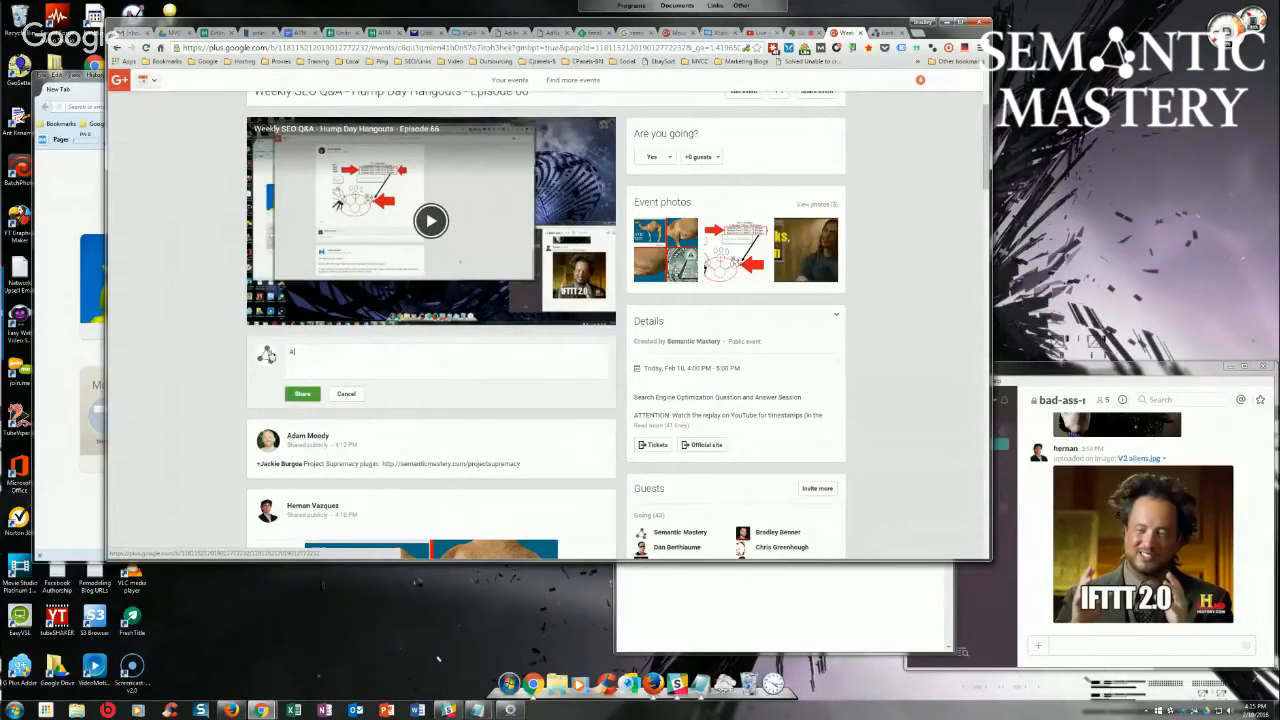
text(Automated Backlink Inde)
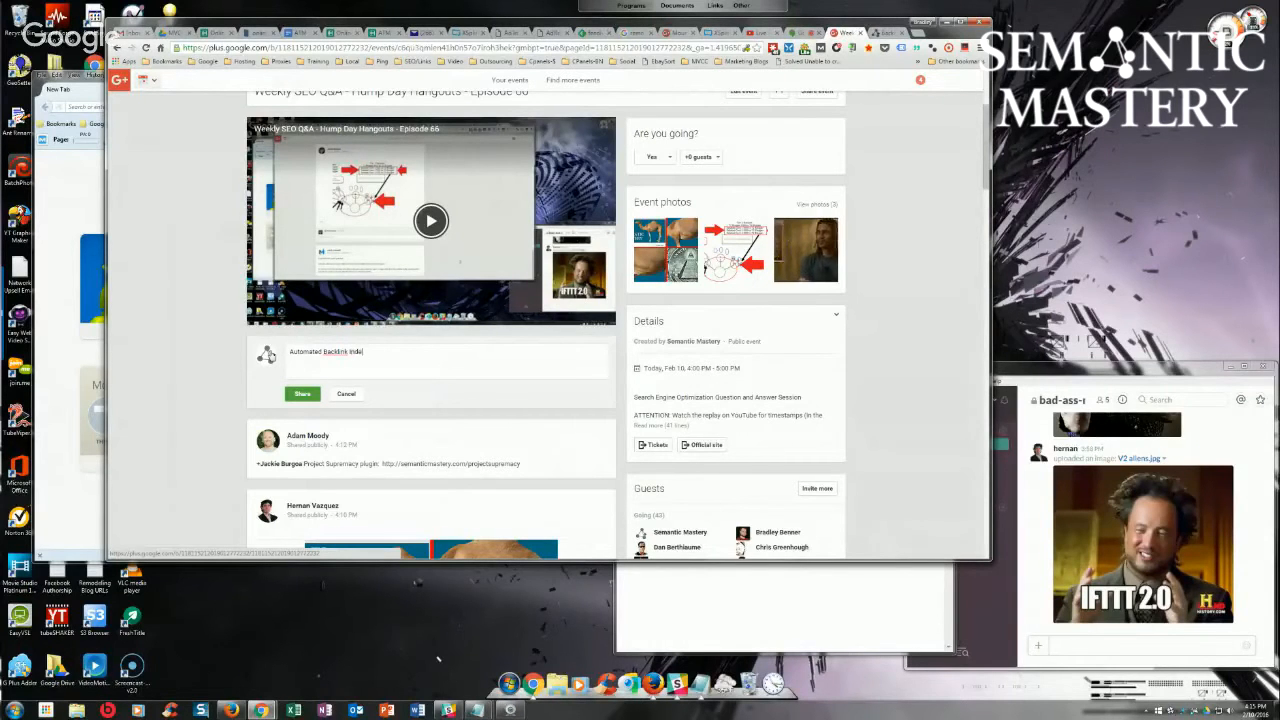
text(http://semanticmastery.com/how-to-automate-backlink-indexing/)
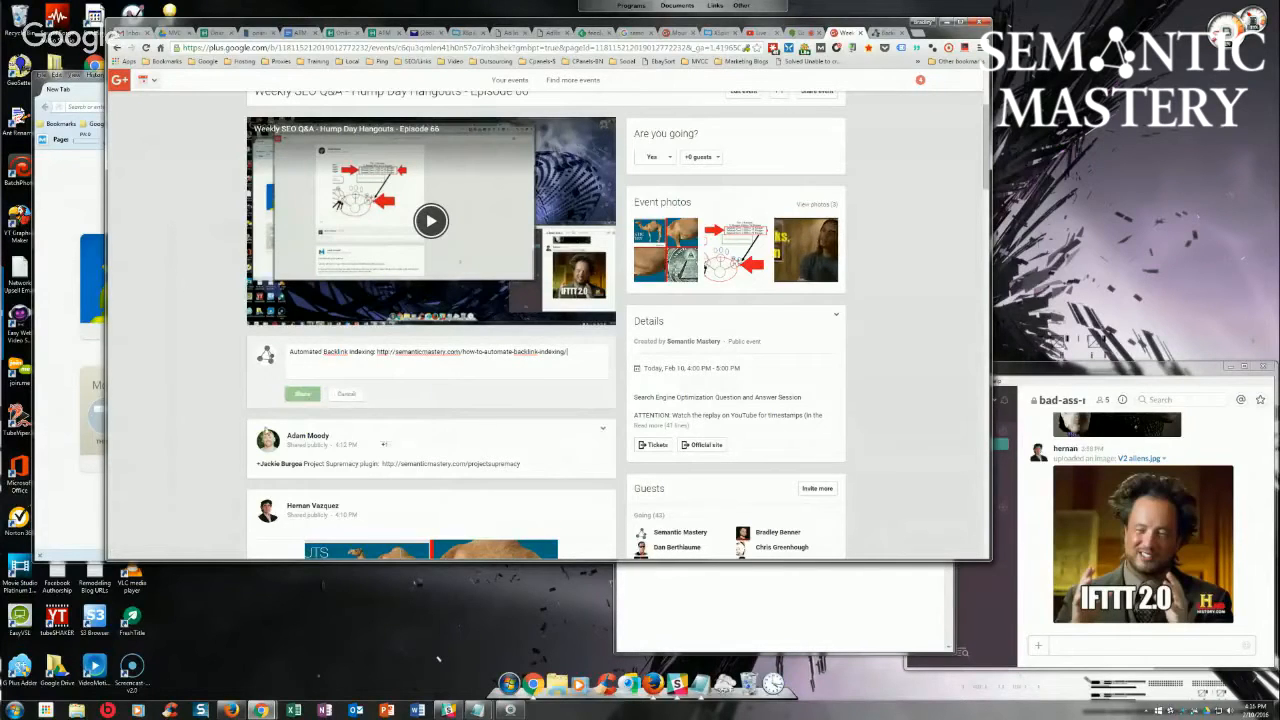
Scroll down through questions on in-house SEO tasks, link-building targets and WordPress plugins.
scroll(down, 3)
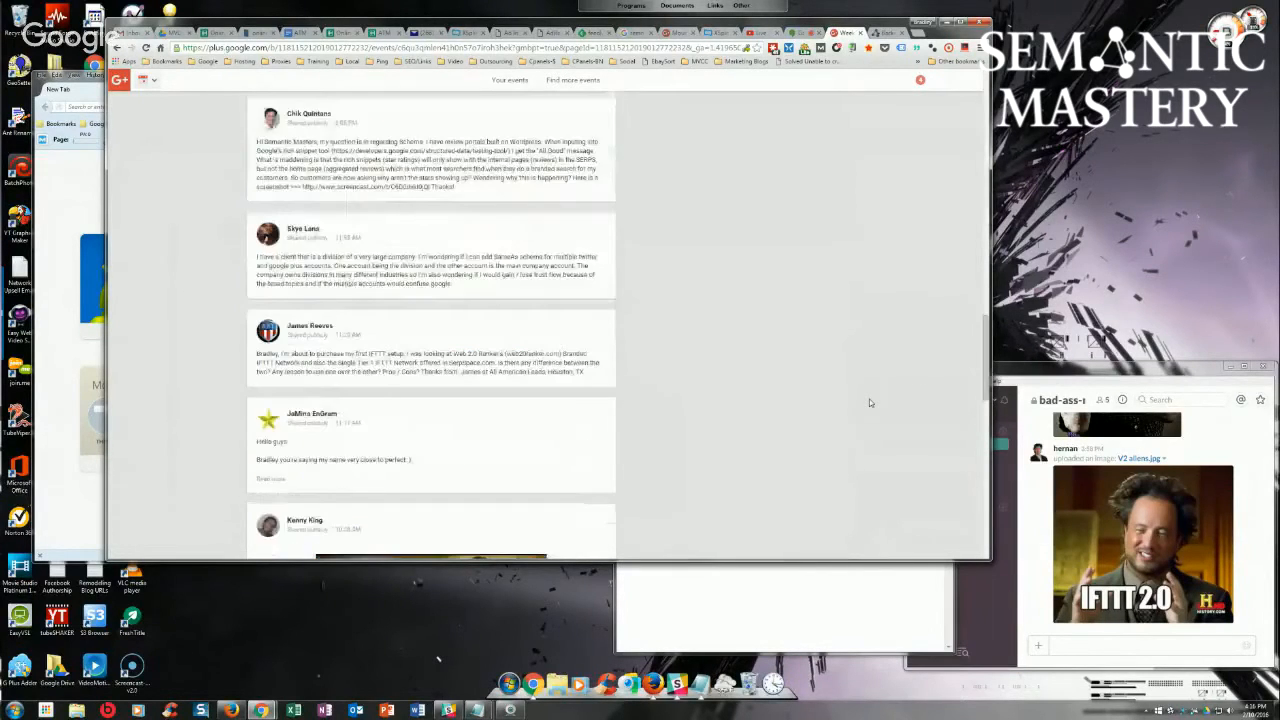
scroll(down, 3)
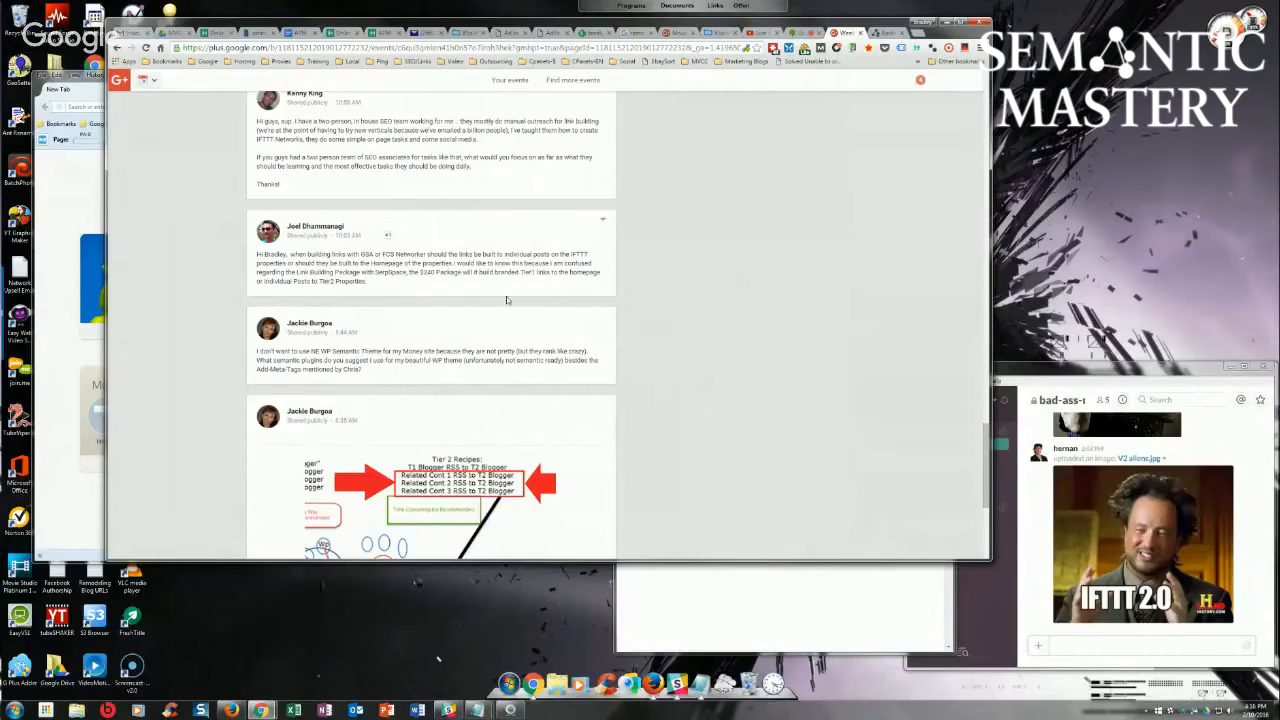
mouse_move(701, 286)
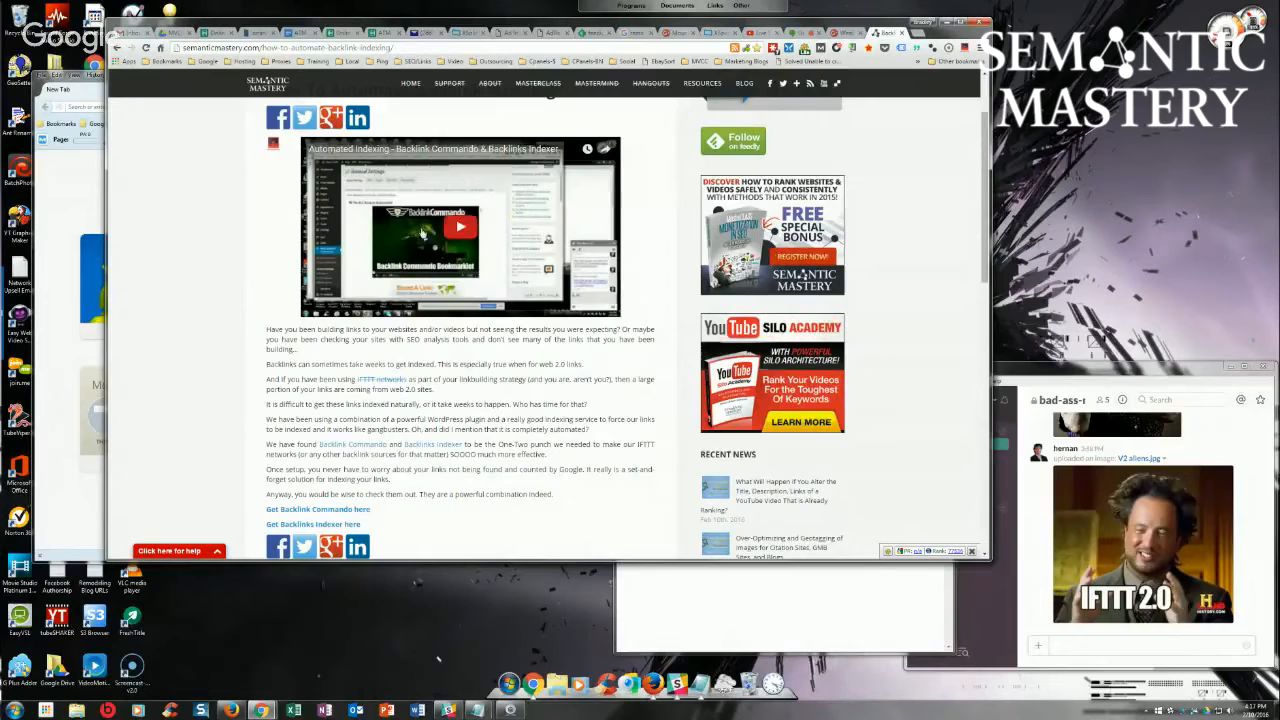
scroll(down, 3)
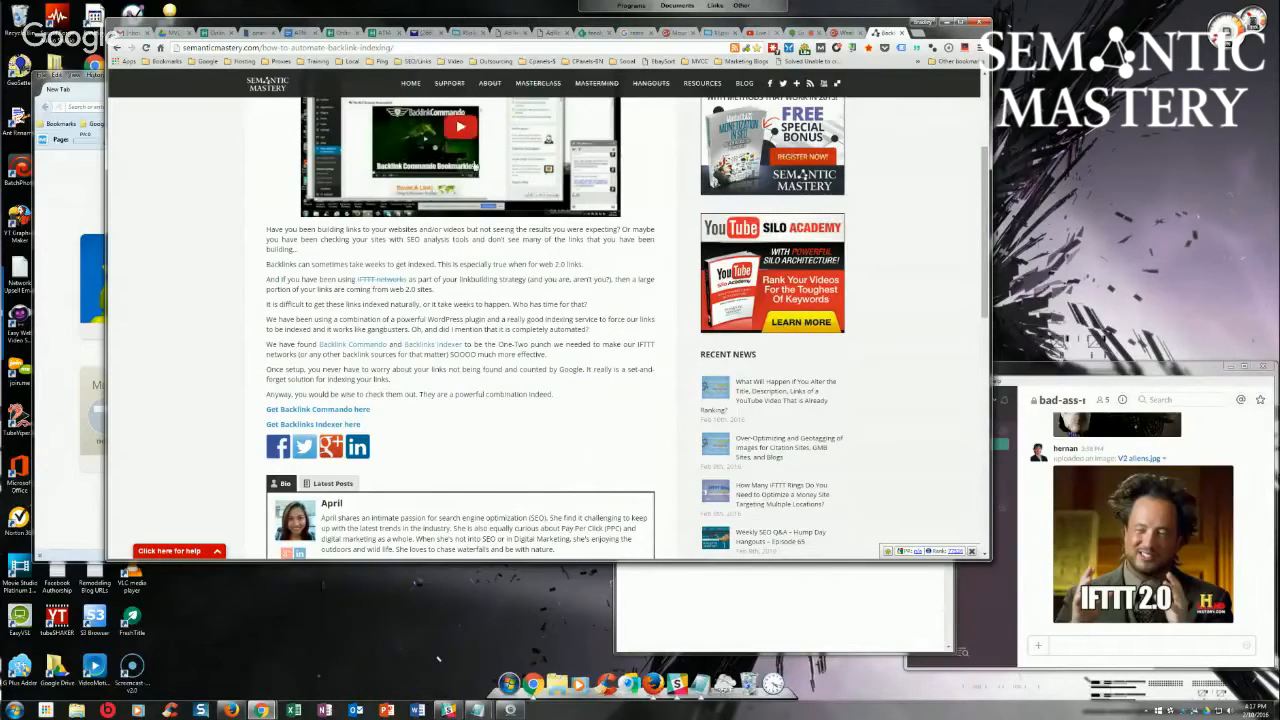
scroll(up, 3)
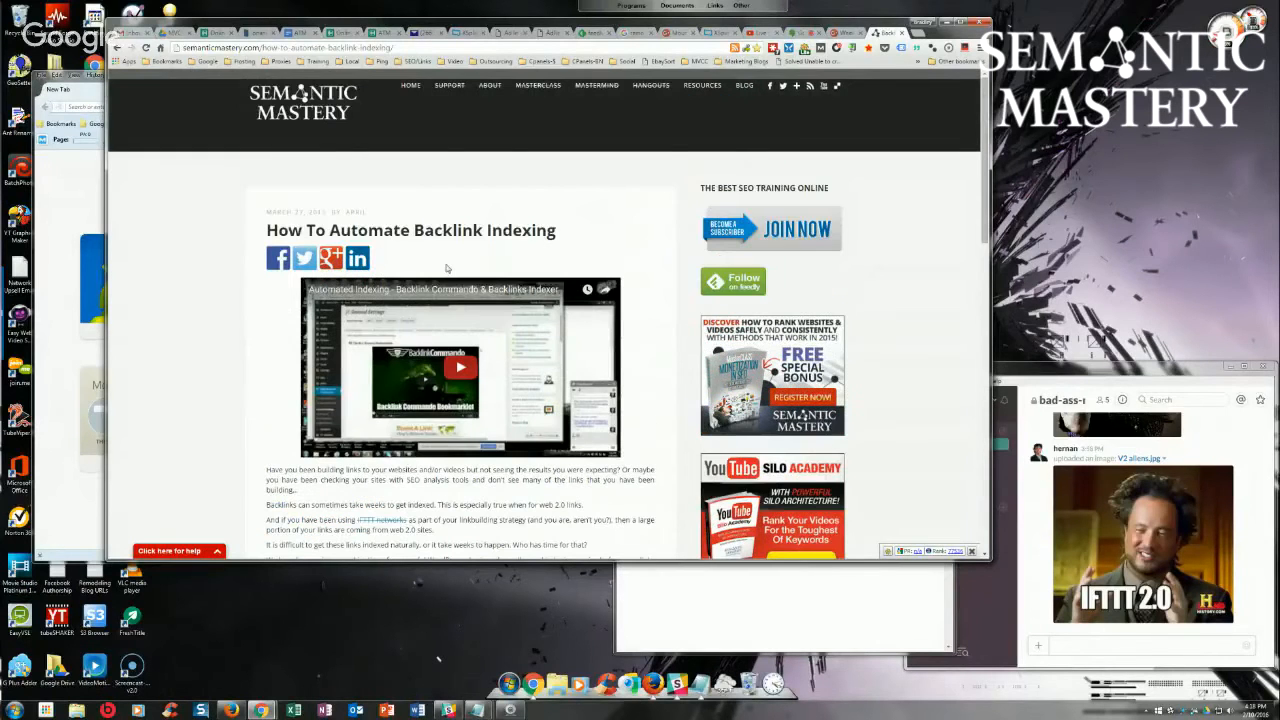
scroll(down, 3)
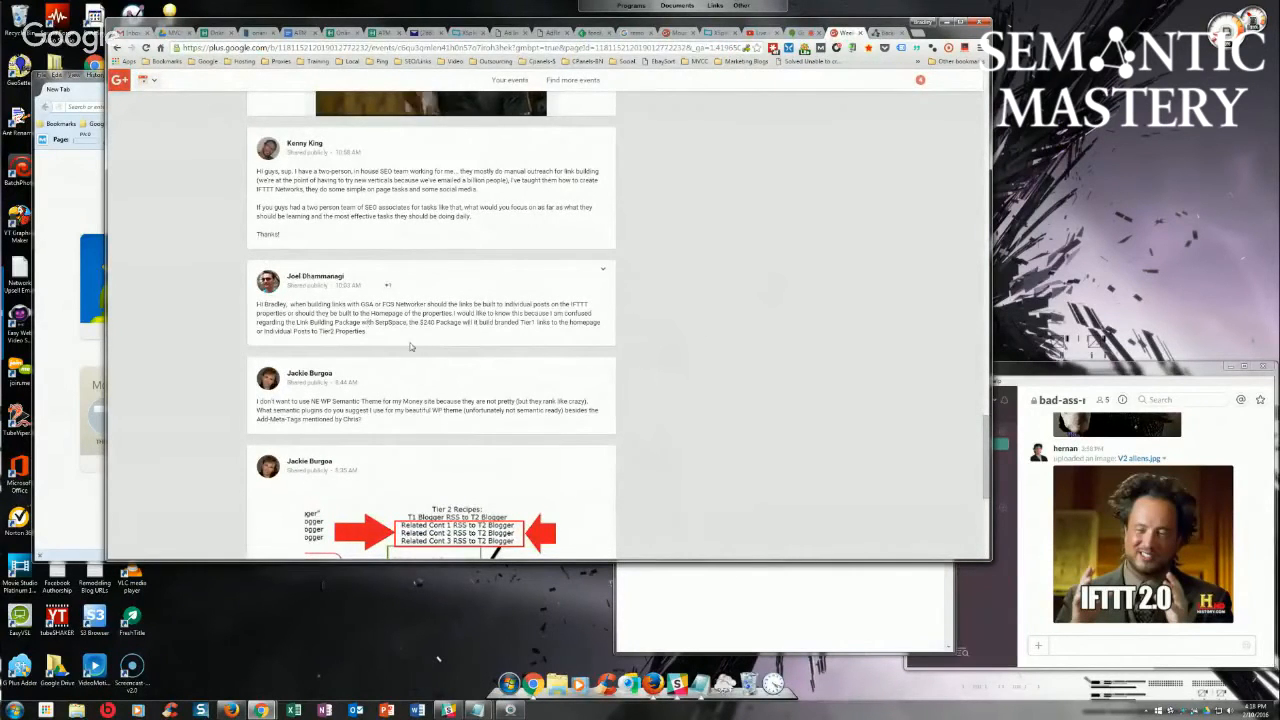
mouse_move(382, 341)
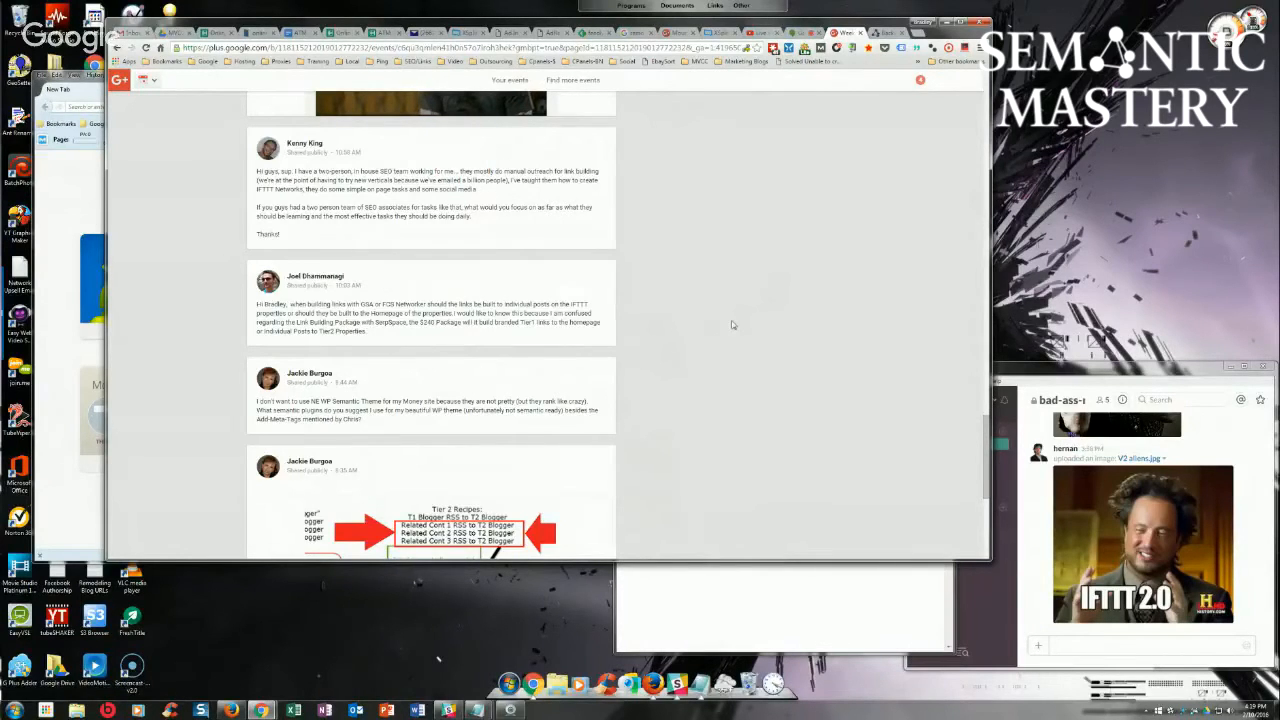
scroll(up, 3)
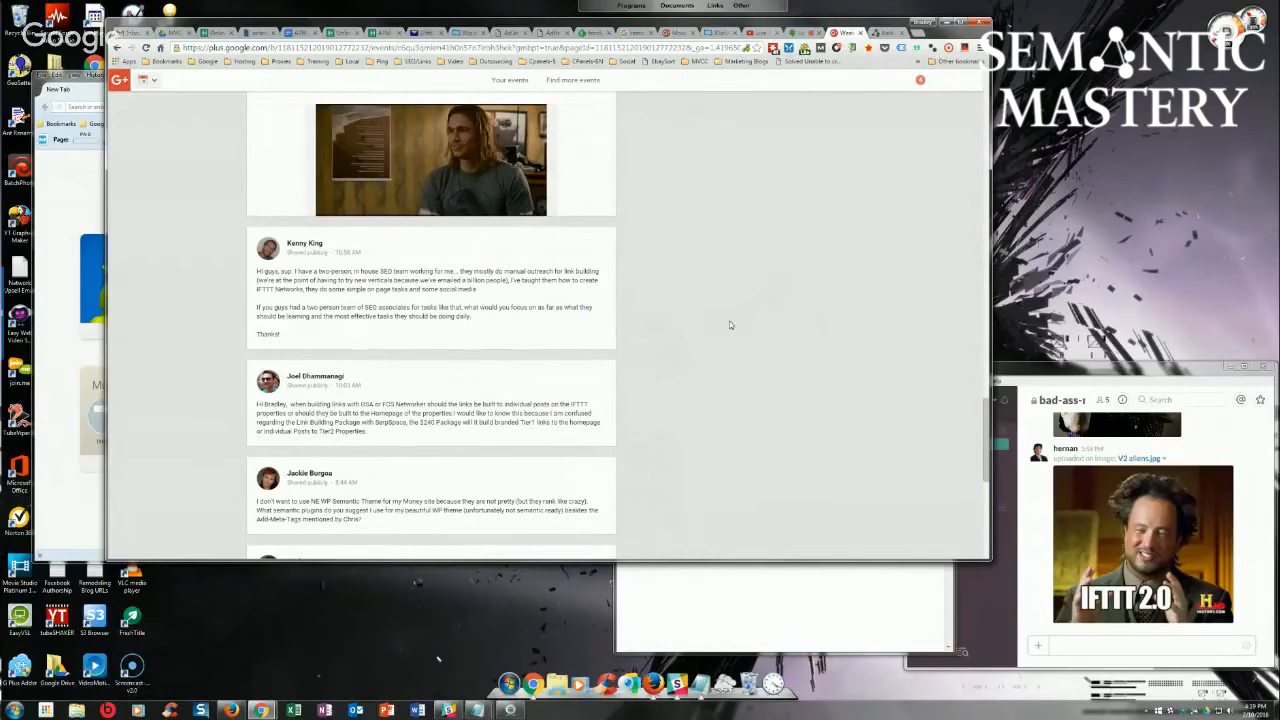
scroll(up, 3)
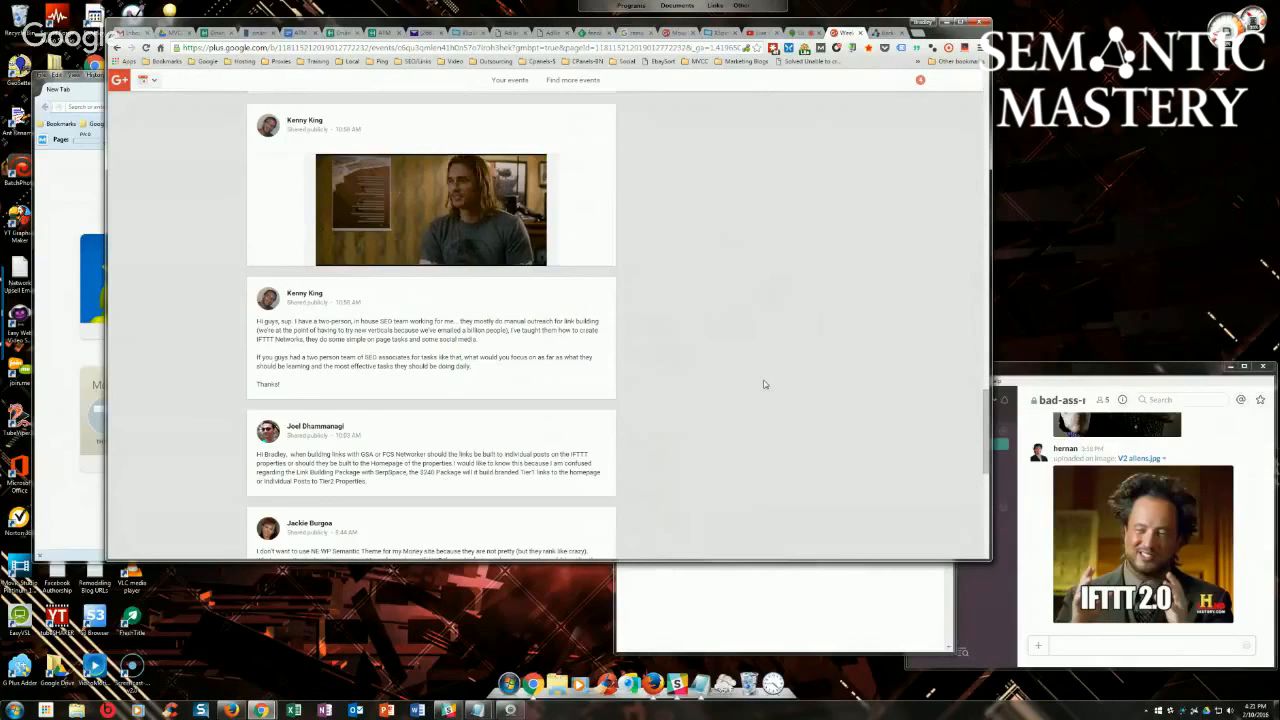
scroll(up, 3)
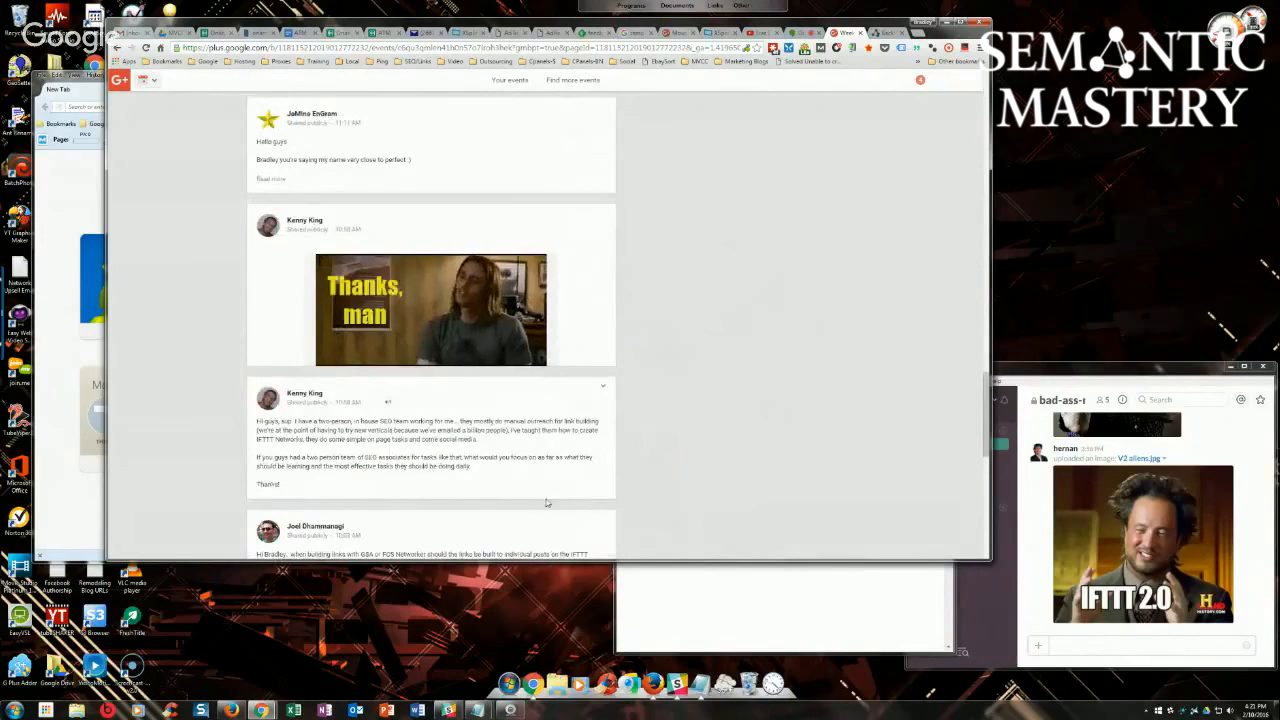